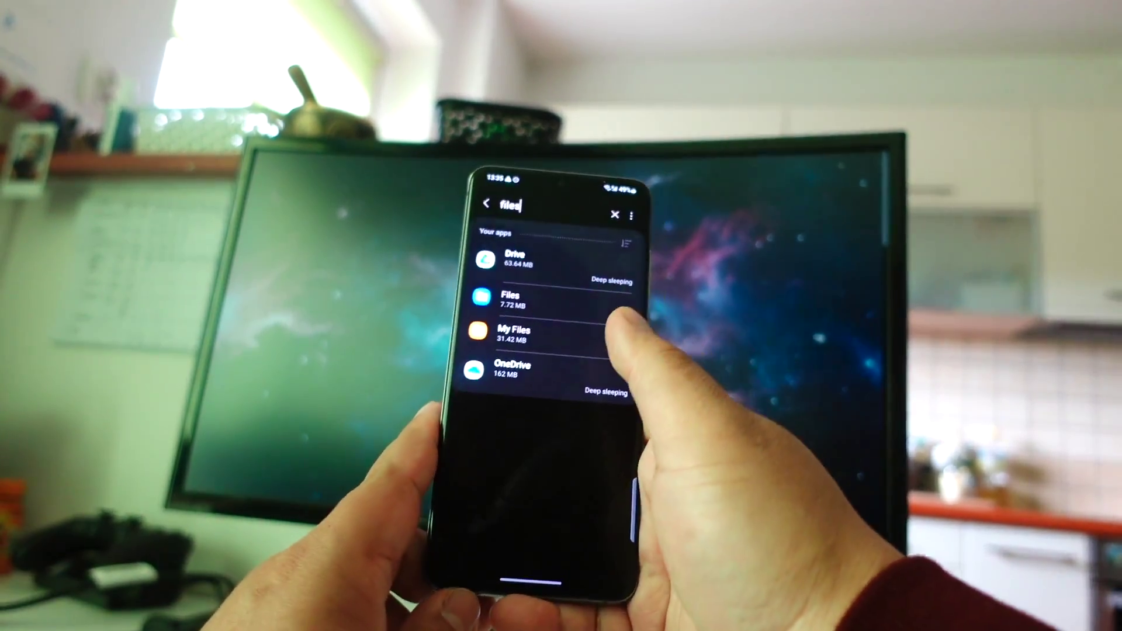
Open the Files app's App info page from the 'files' search results.
{"action": "left_click", "coordinate": [510, 306]}
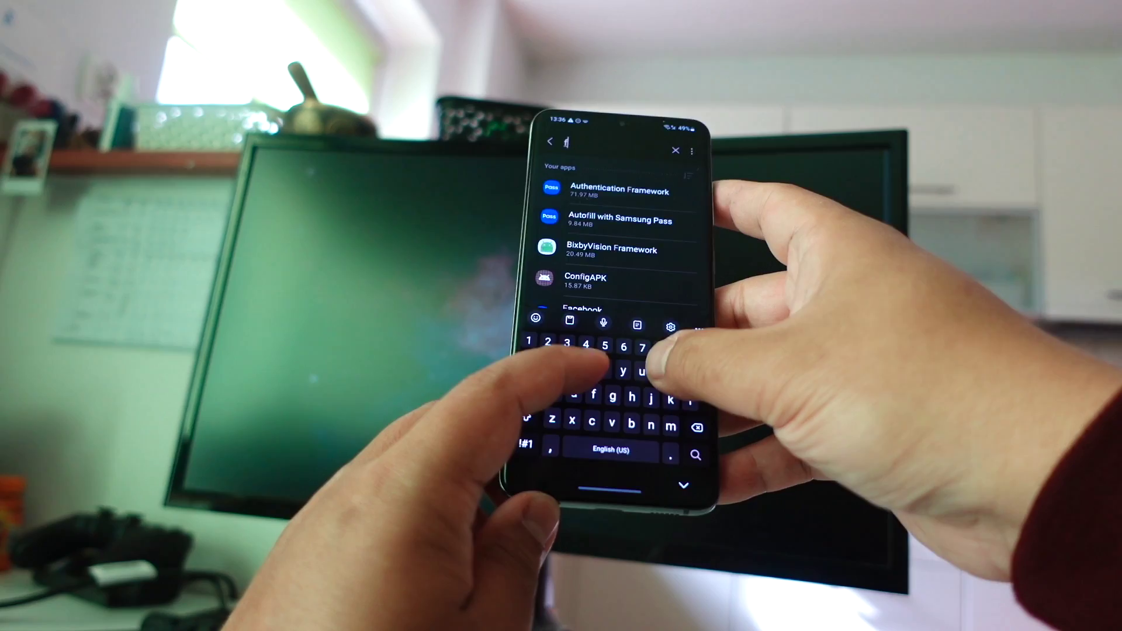
Search the Apps list for 'files' to show Drive, Files, My Files and OneDrive.
{"action": "type", "text": "files"}
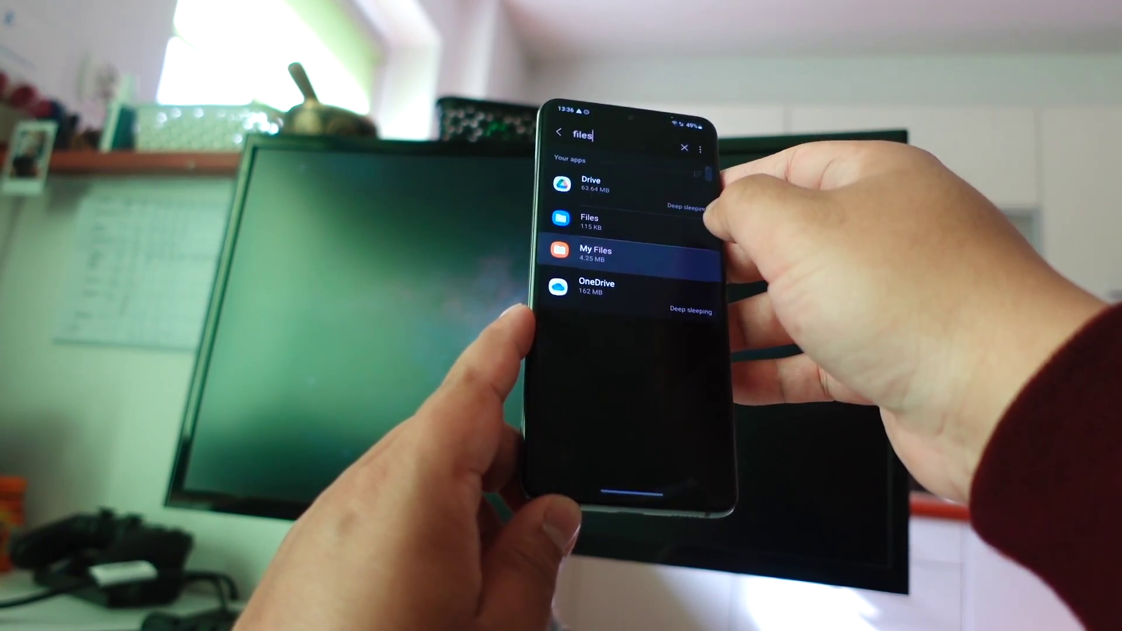